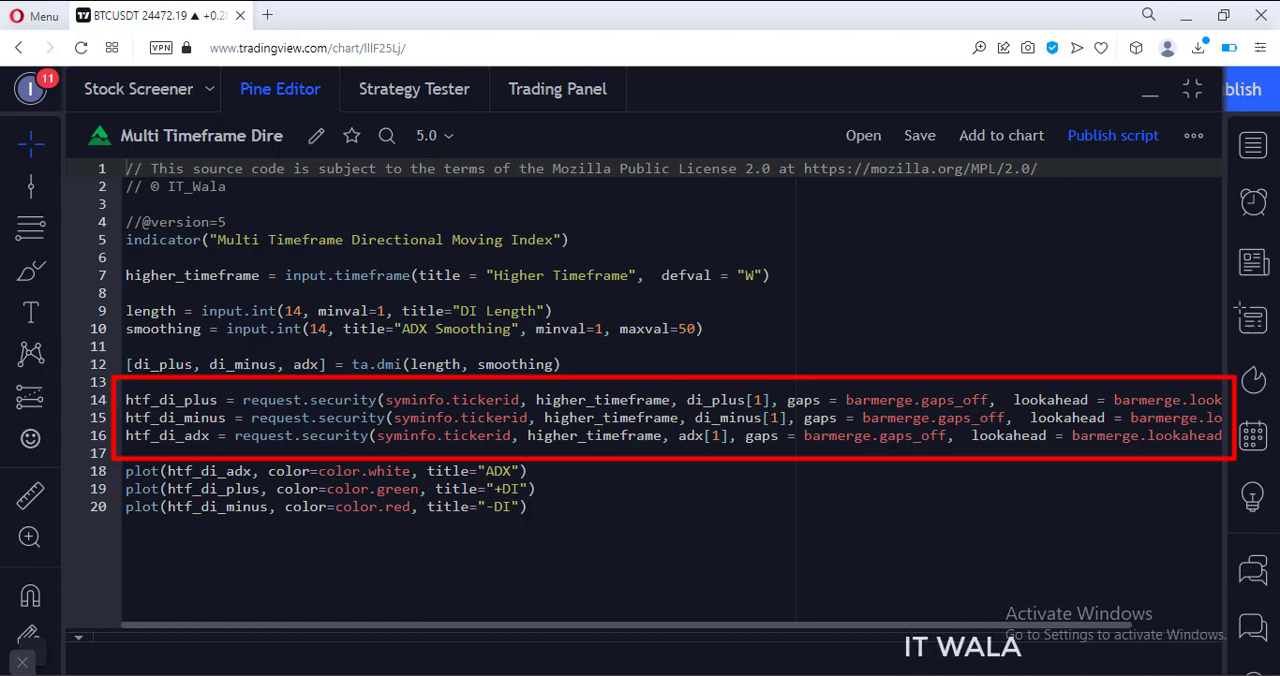
pyautogui.hscroll(3)
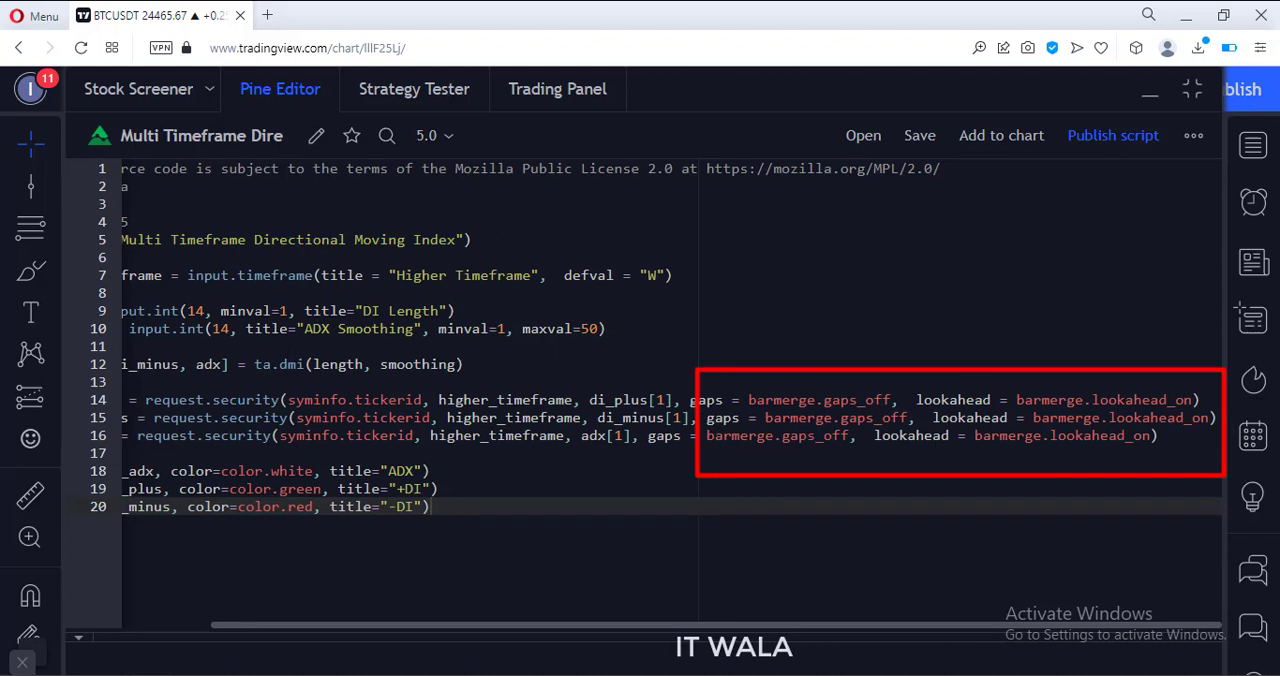